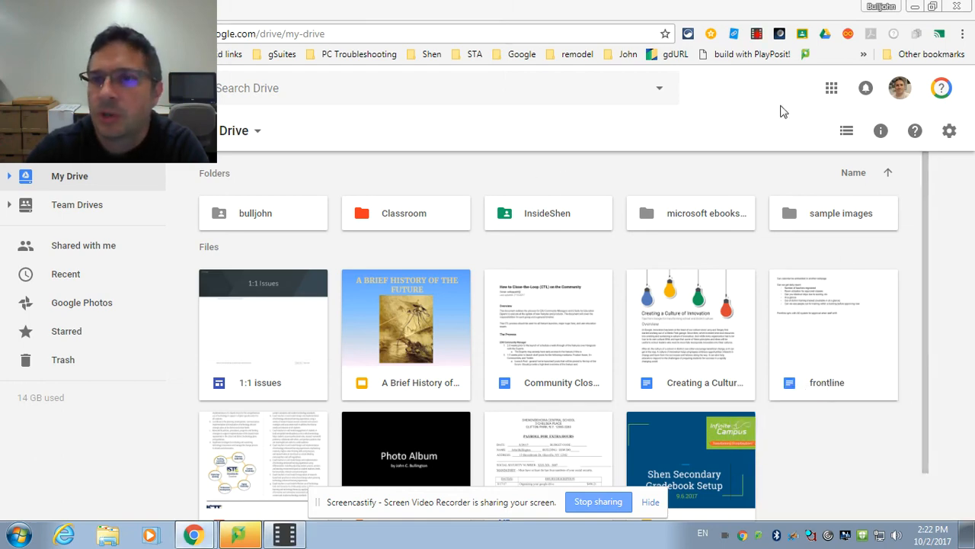
{"action": "mouse_move", "coordinate": [936, 82]}
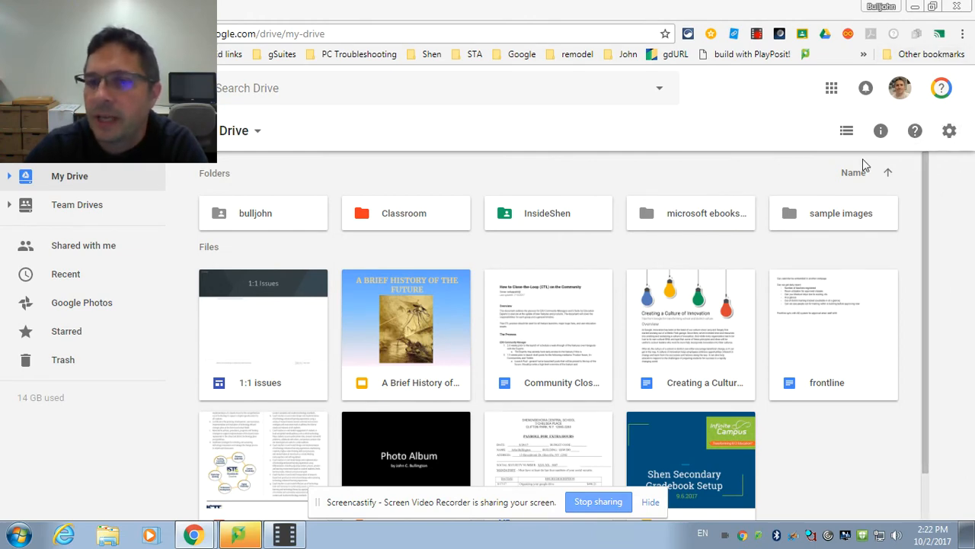
Step: Open Google Drive's settings gear menu to reach 'Download Drive File Stream for Windows'
{"action": "left_click", "coordinate": [950, 131]}
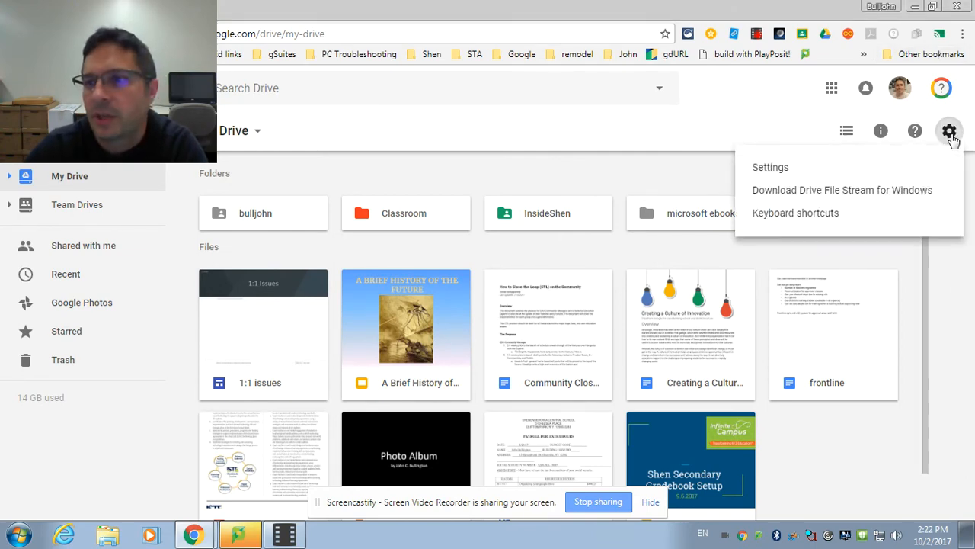
{"action": "mouse_move", "coordinate": [952, 131]}
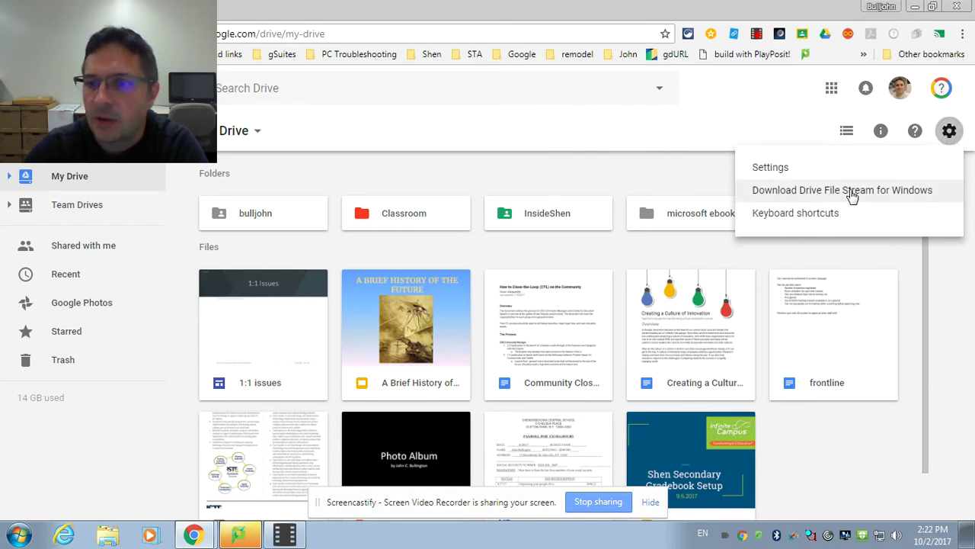
{"action": "mouse_move", "coordinate": [788, 197]}
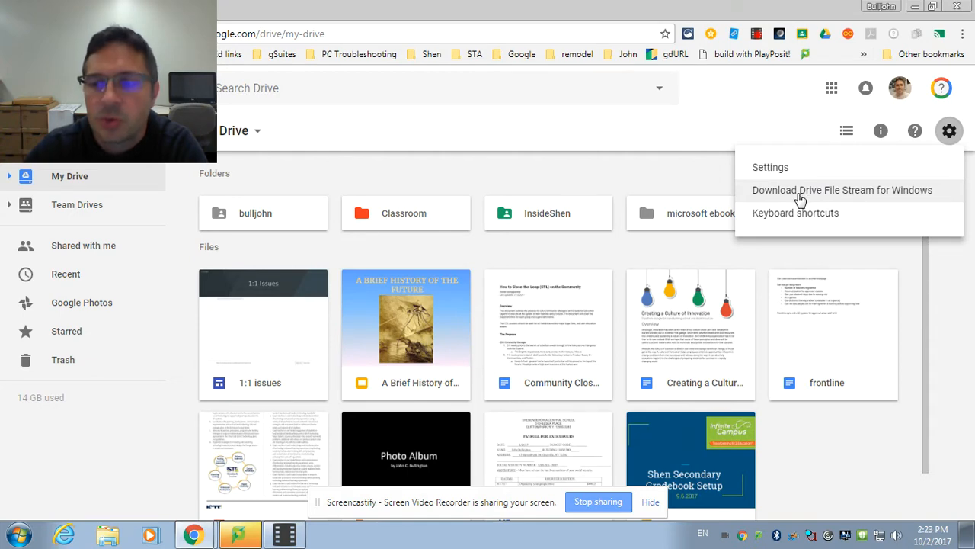
{"action": "mouse_move", "coordinate": [894, 195]}
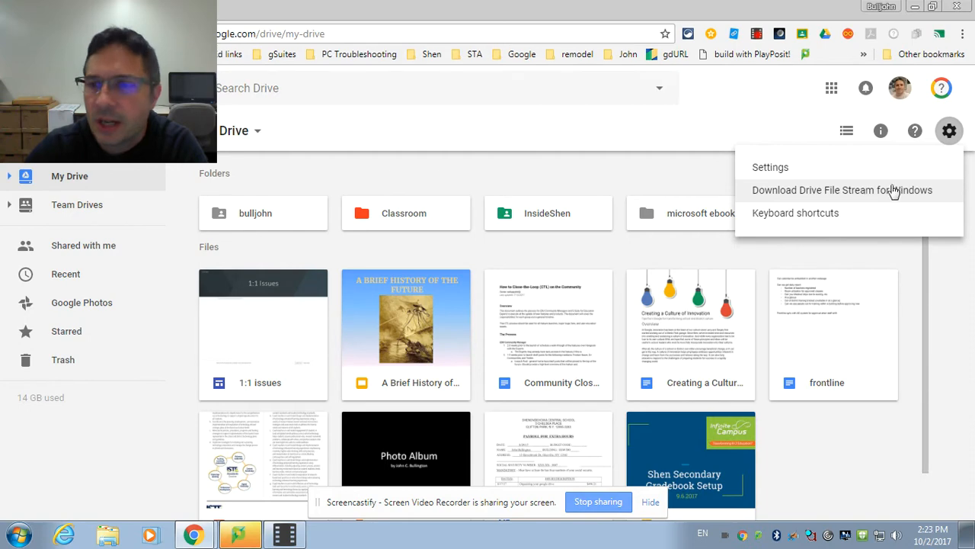
{"action": "mouse_move", "coordinate": [816, 195]}
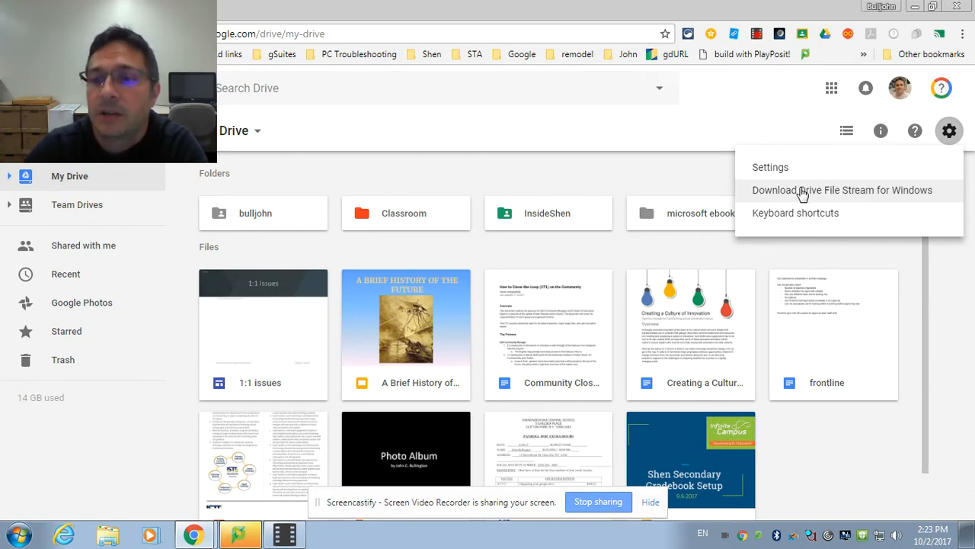
Step: Download the Drive File Stream installer for Windows from the help page and run it
{"action": "left_click", "coordinate": [841, 189]}
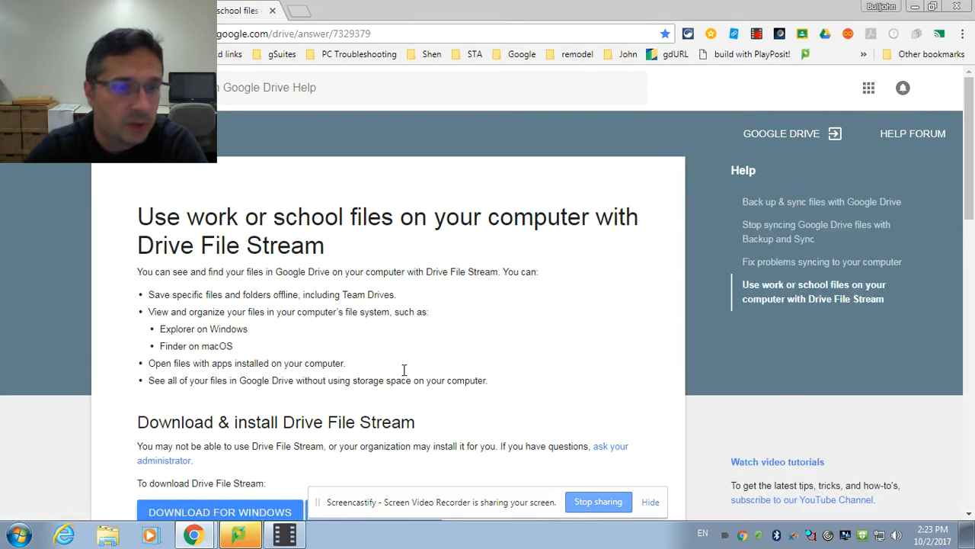
{"action": "scroll", "scroll_direction": "down", "scroll_amount": 3}
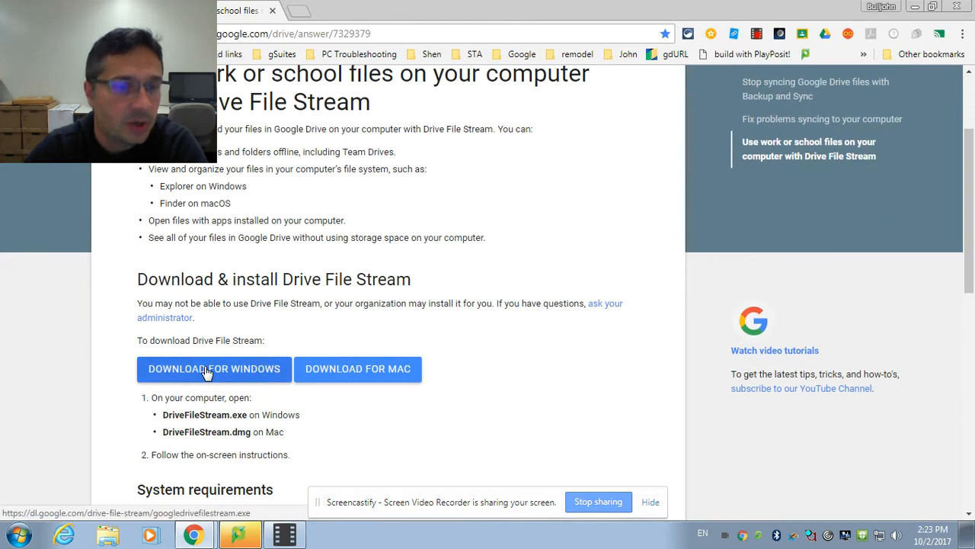
{"action": "left_click", "coordinate": [214, 369]}
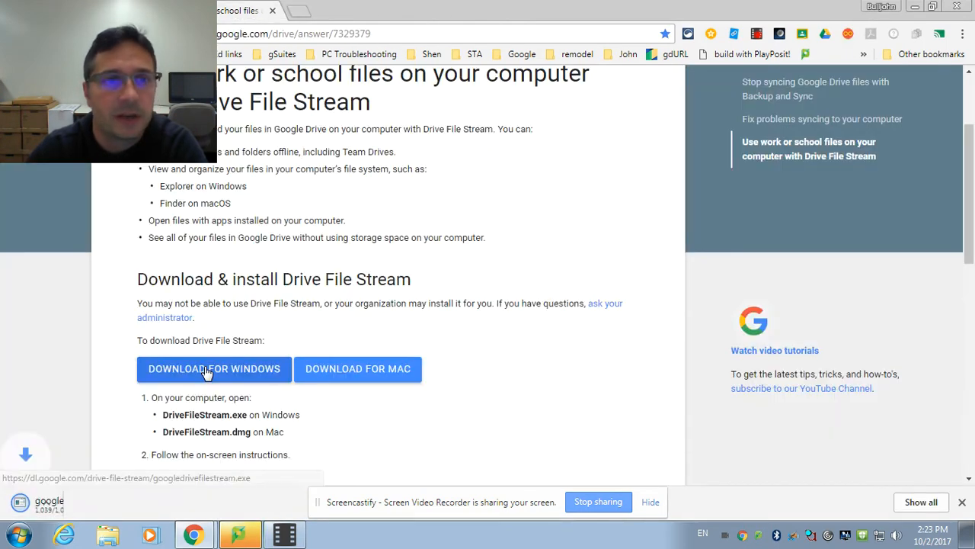
{"action": "left_click", "coordinate": [213, 369]}
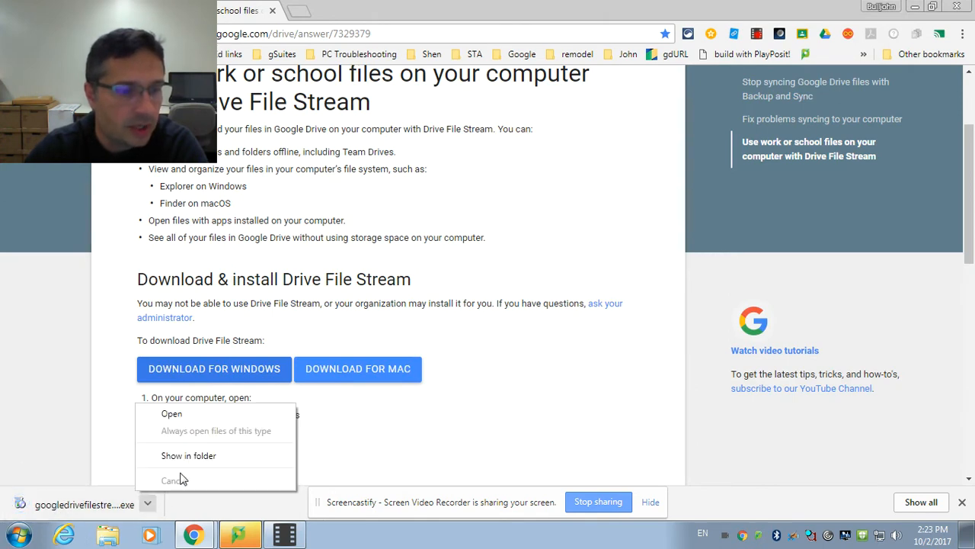
{"action": "left_click", "coordinate": [170, 414]}
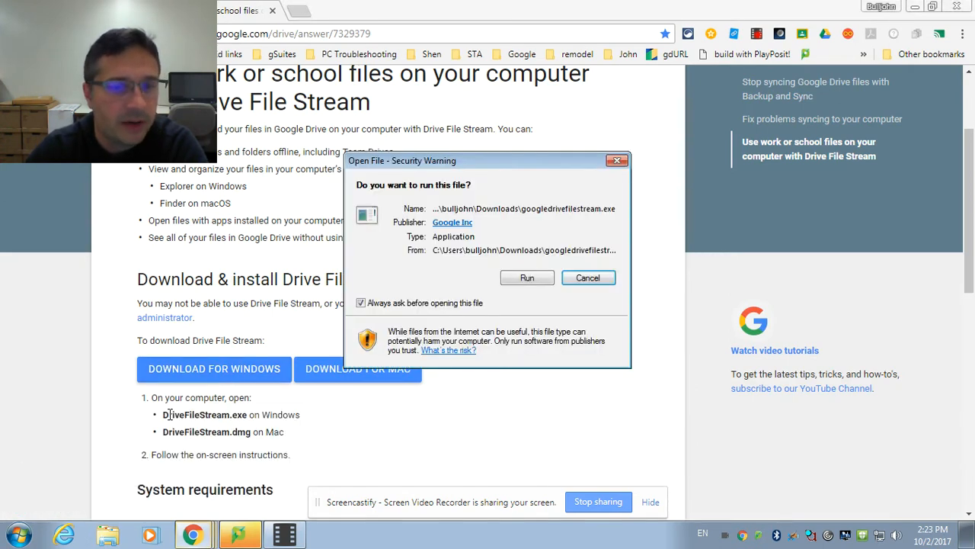
{"action": "left_click", "coordinate": [528, 278]}
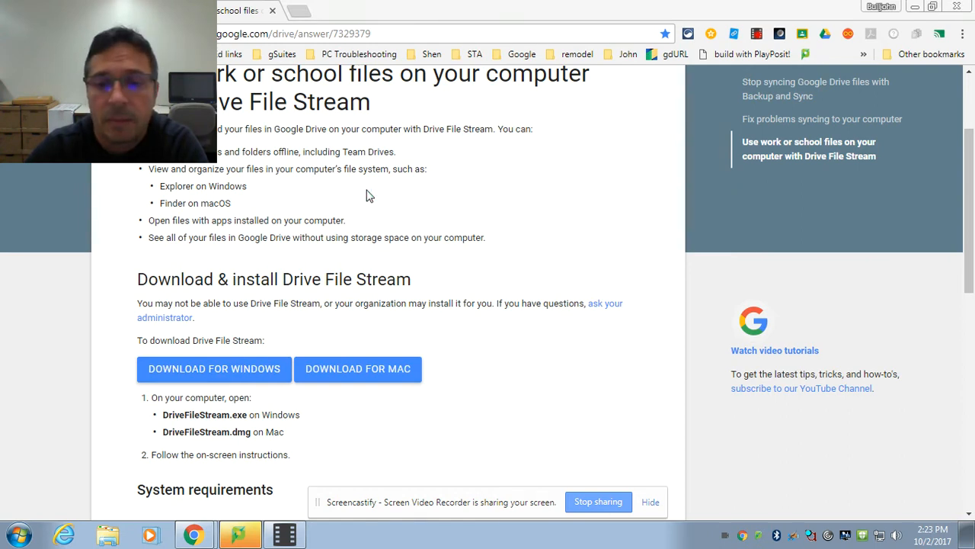
{"action": "left_click", "coordinate": [213, 369]}
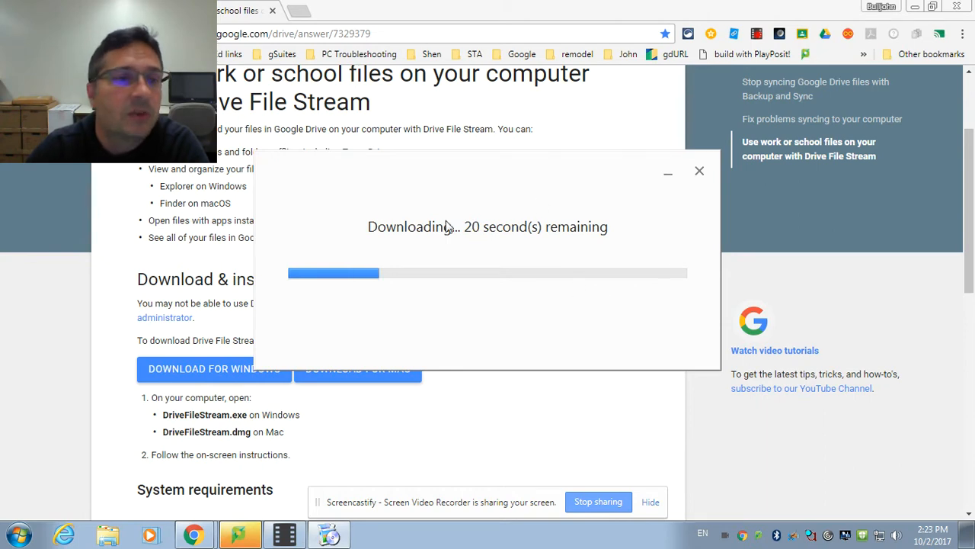
Step: Open Explorer's Computer view listing the local disk, DVD drive and network drives
{"action": "left_click", "coordinate": [14, 529]}
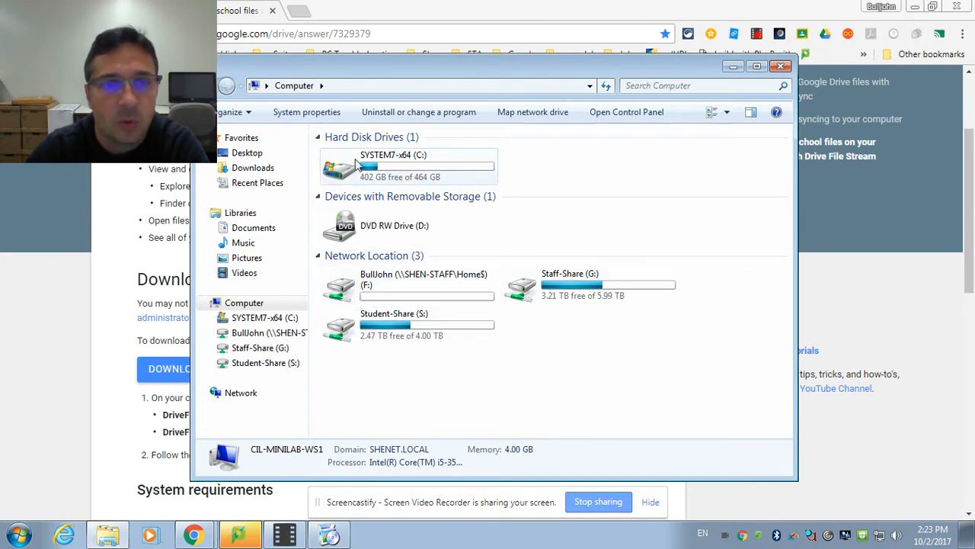
{"action": "mouse_move", "coordinate": [424, 164]}
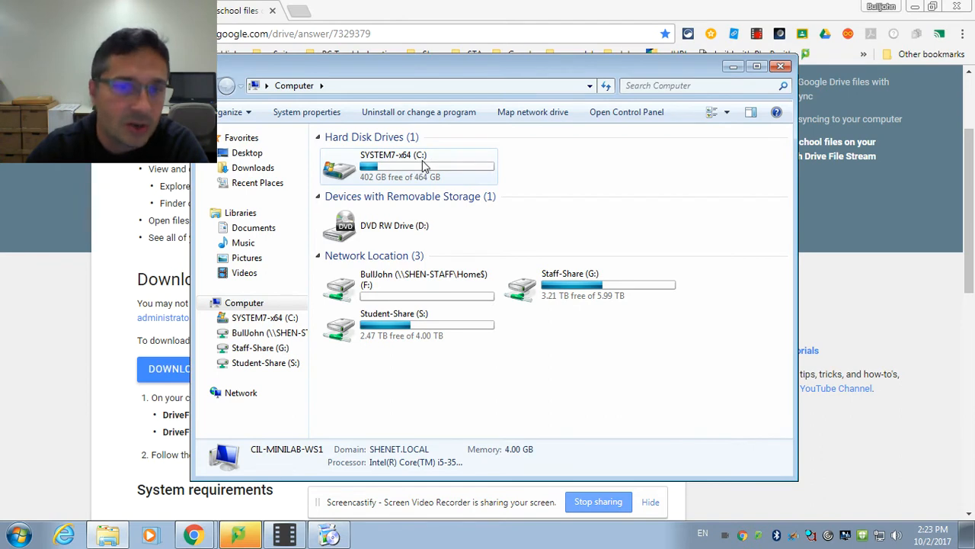
{"action": "mouse_move", "coordinate": [407, 171]}
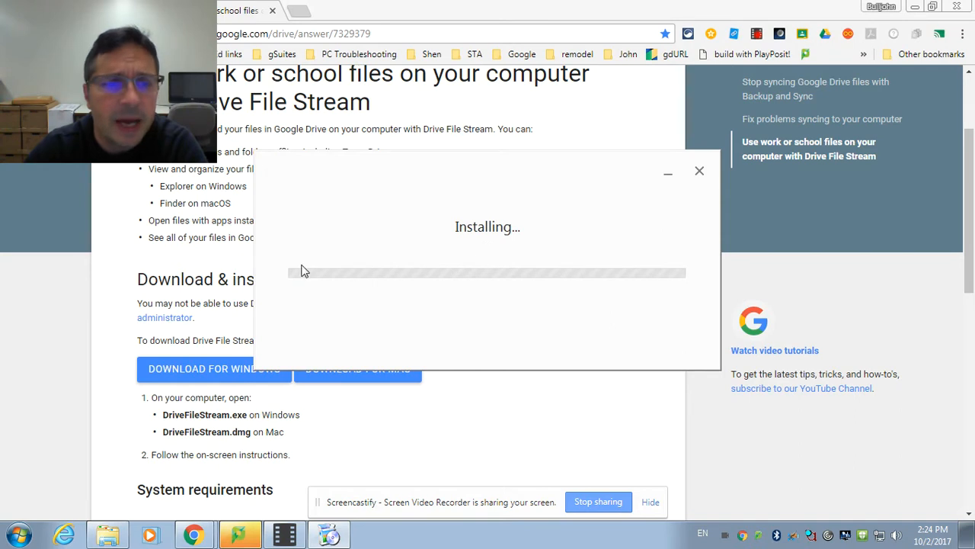
{"action": "mouse_move", "coordinate": [622, 280]}
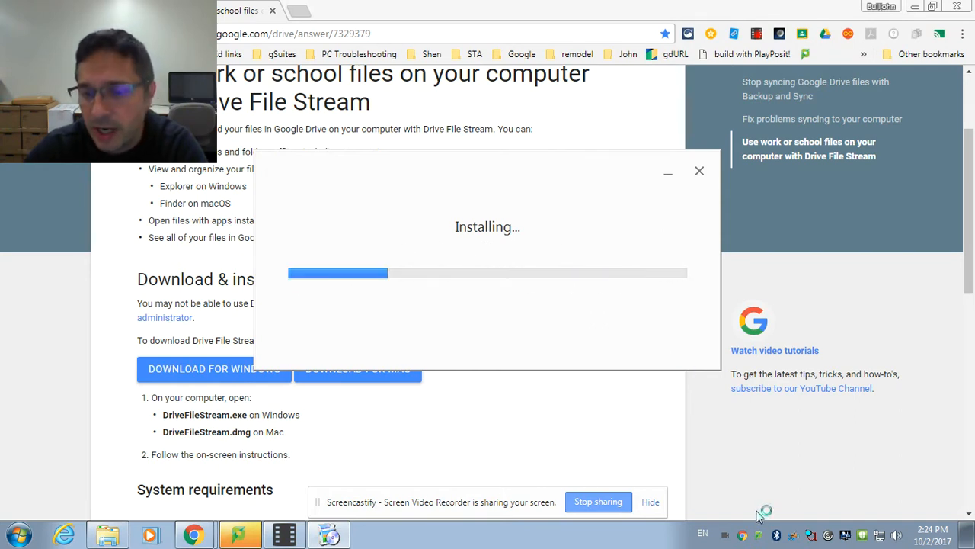
{"action": "mouse_move", "coordinate": [907, 522]}
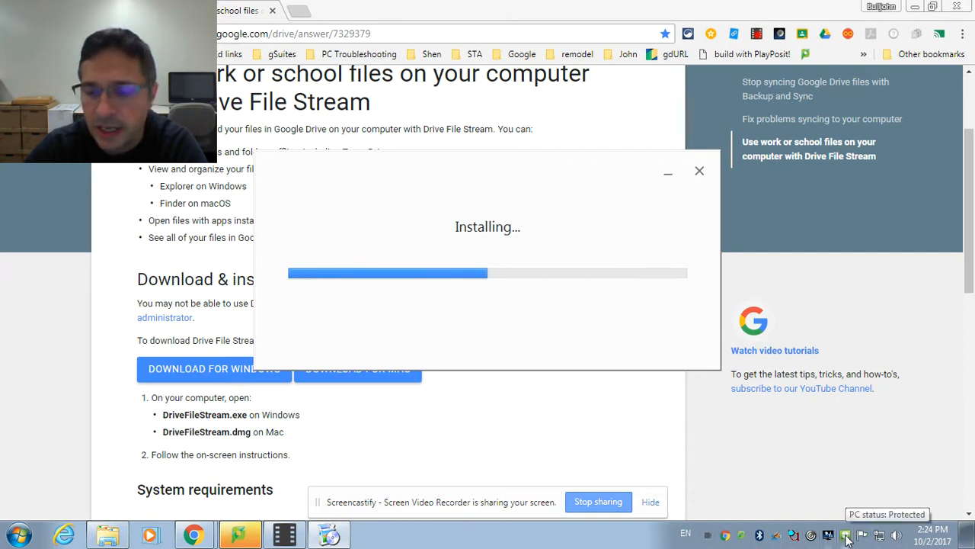
{"action": "mouse_move", "coordinate": [685, 543]}
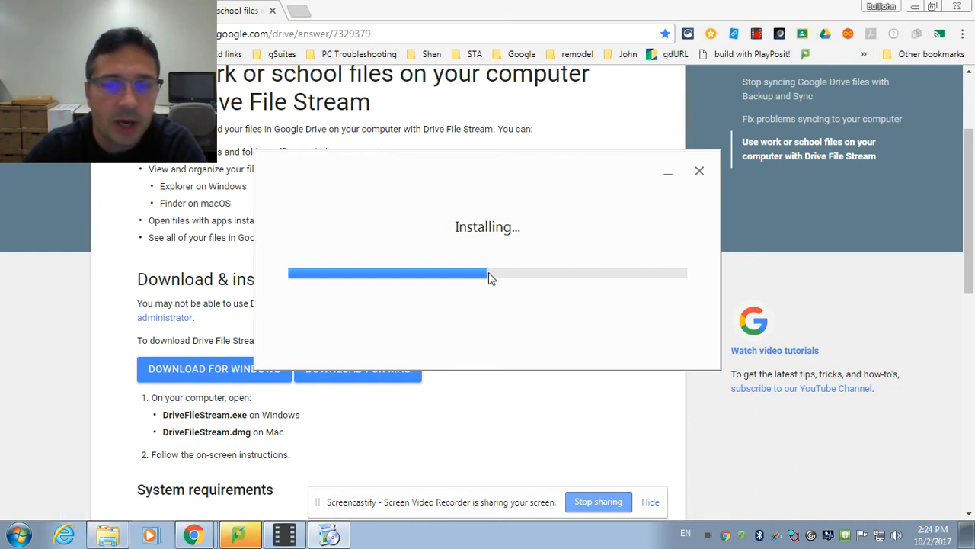
{"action": "mouse_move", "coordinate": [490, 285]}
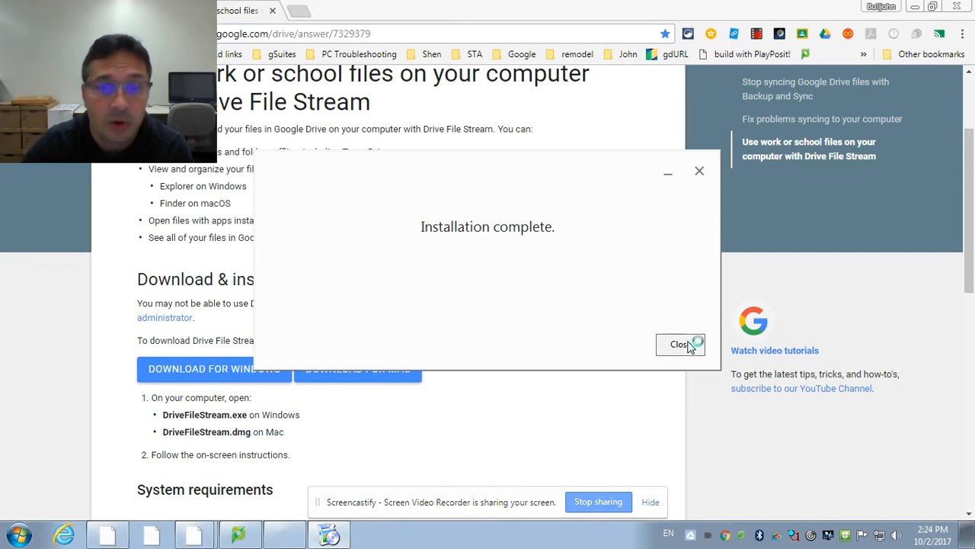
Step: Close the installer and sign in to Drive File Stream with the Google account email and password
{"action": "left_click", "coordinate": [681, 343]}
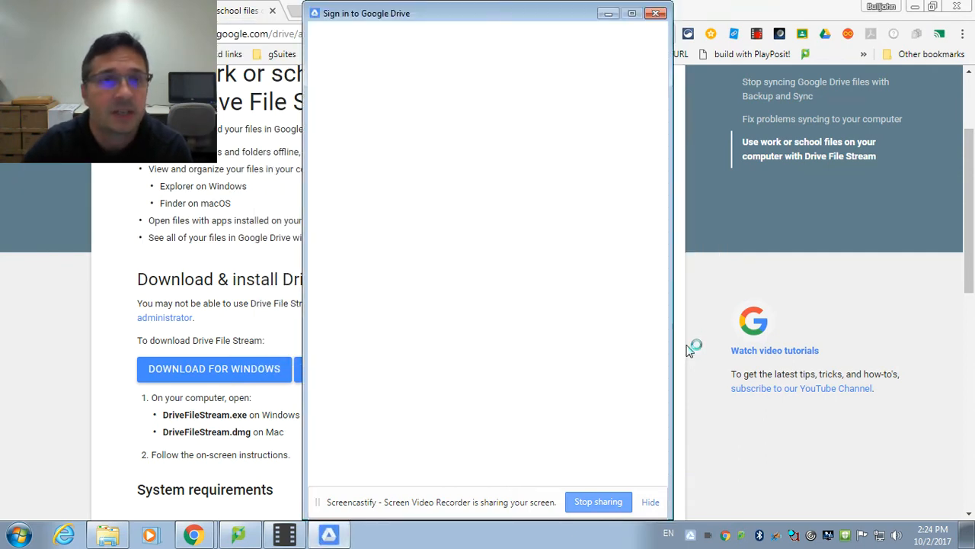
{"action": "mouse_move", "coordinate": [584, 253]}
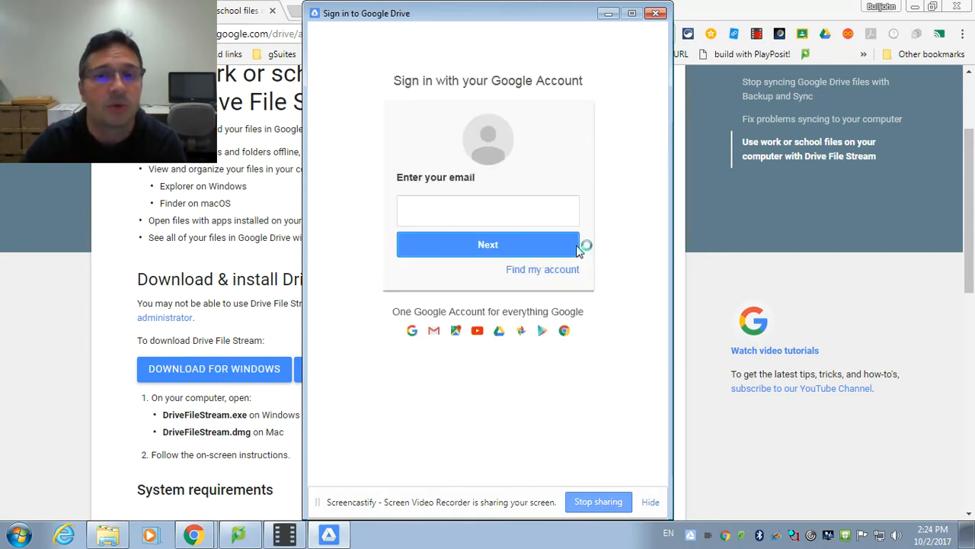
{"action": "left_click", "coordinate": [488, 212]}
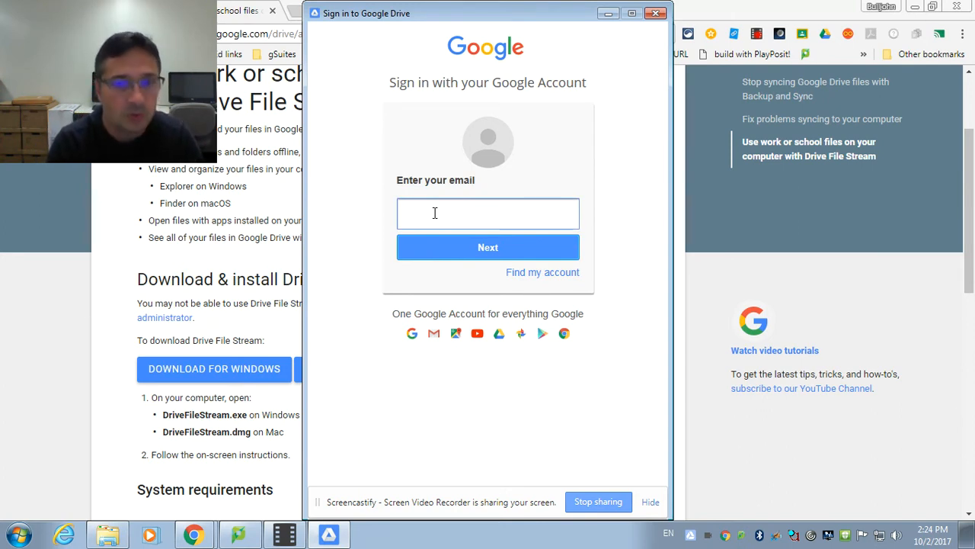
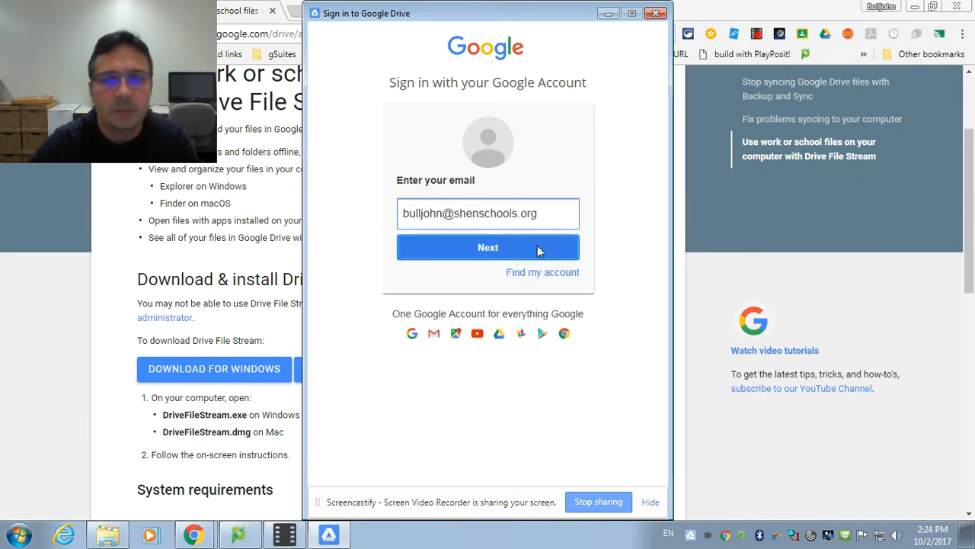
{"action": "left_click", "coordinate": [488, 247]}
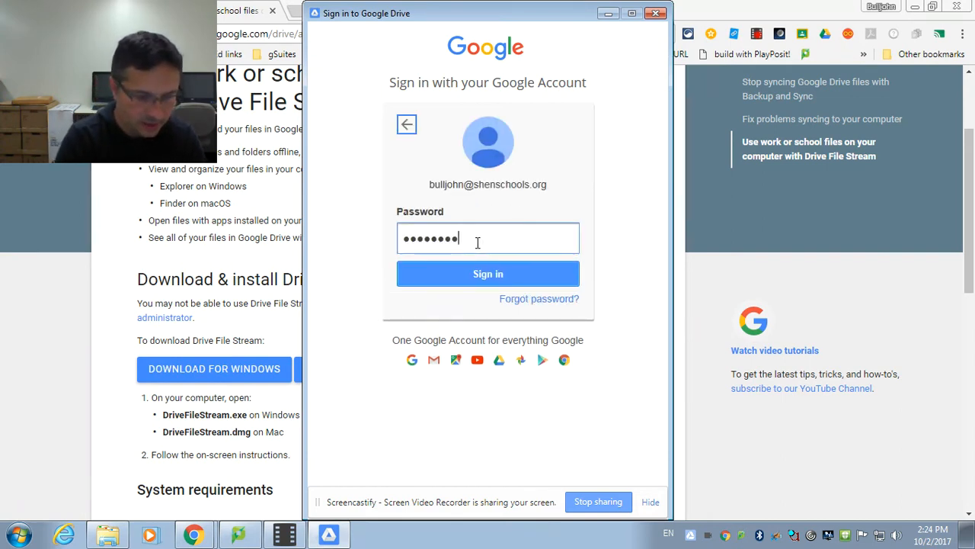
{"action": "type", "text": "•••"}
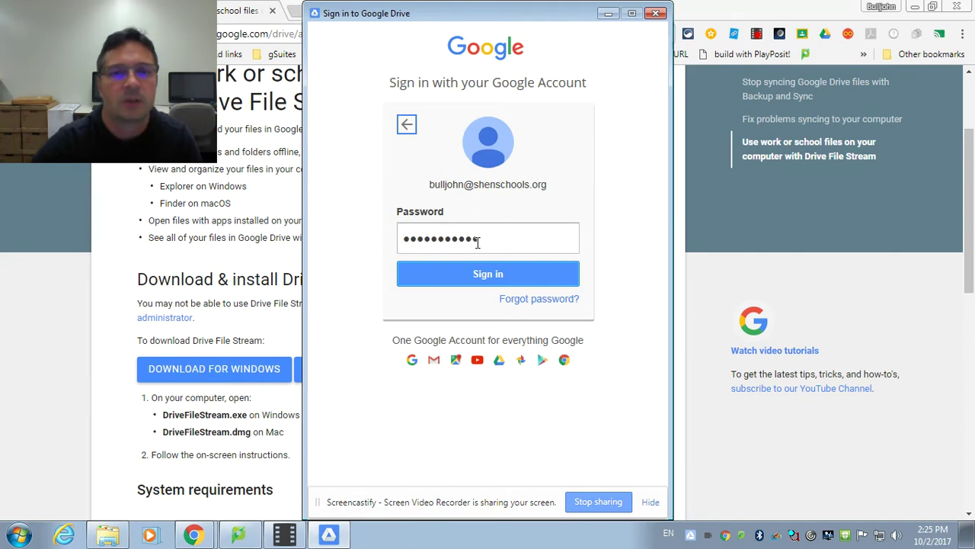
{"action": "left_click", "coordinate": [488, 274]}
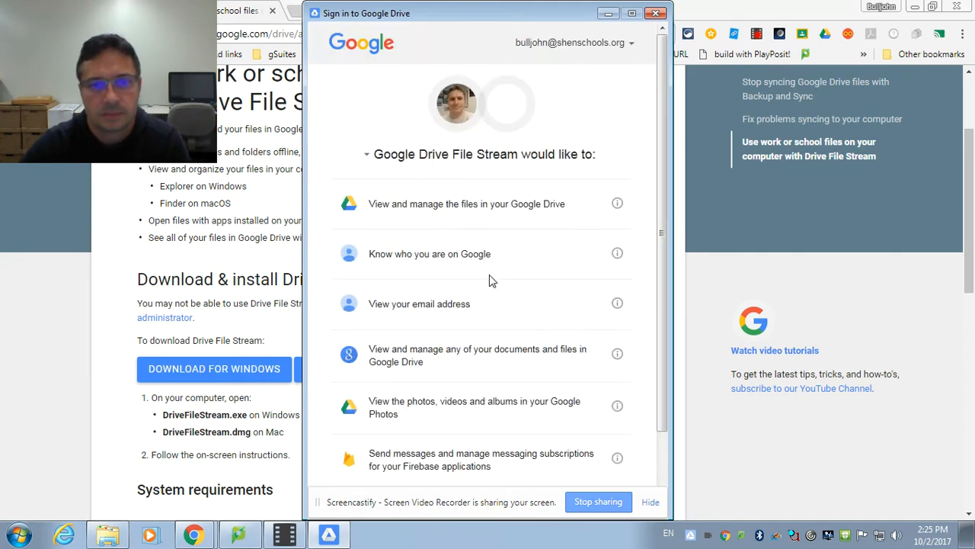
{"action": "scroll", "scroll_direction": "down", "scroll_amount": 3}
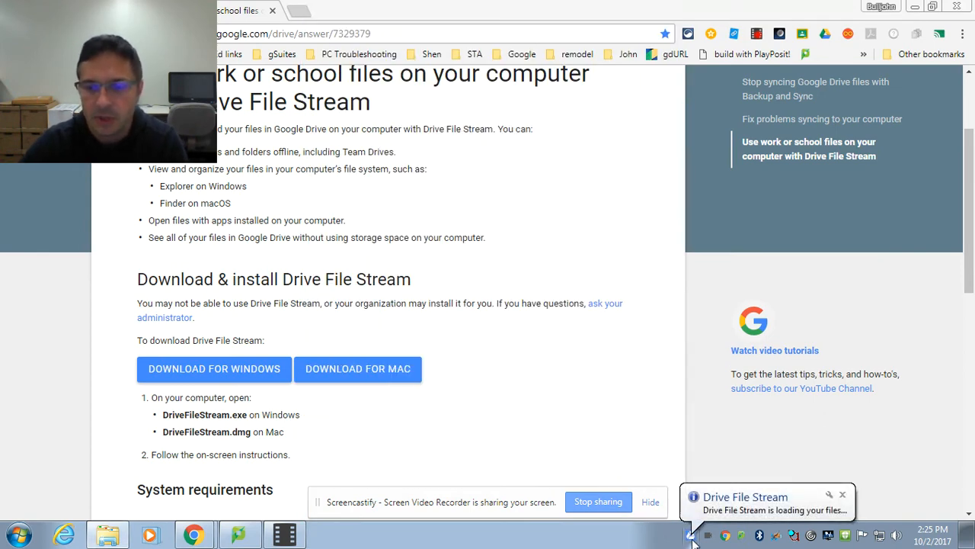
{"action": "left_click", "coordinate": [695, 540]}
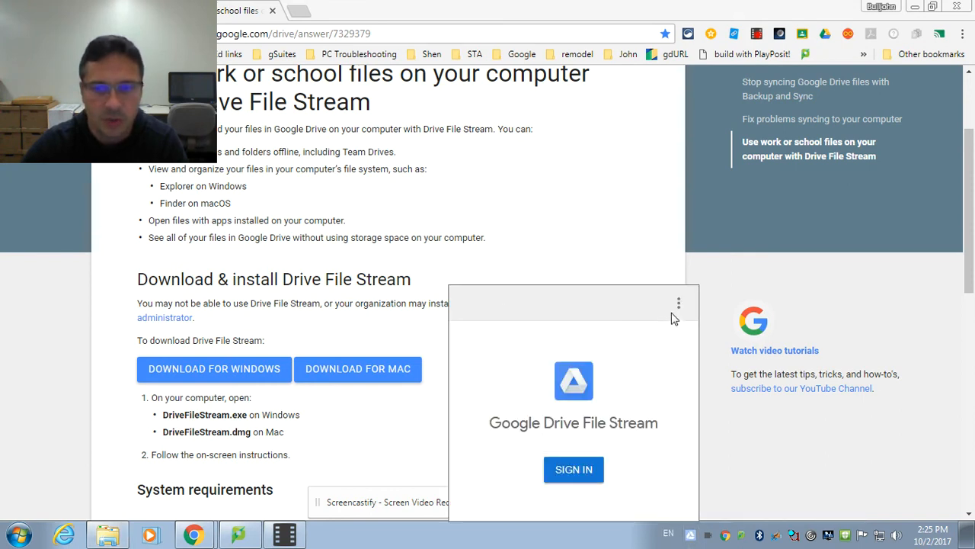
{"action": "mouse_move", "coordinate": [674, 325]}
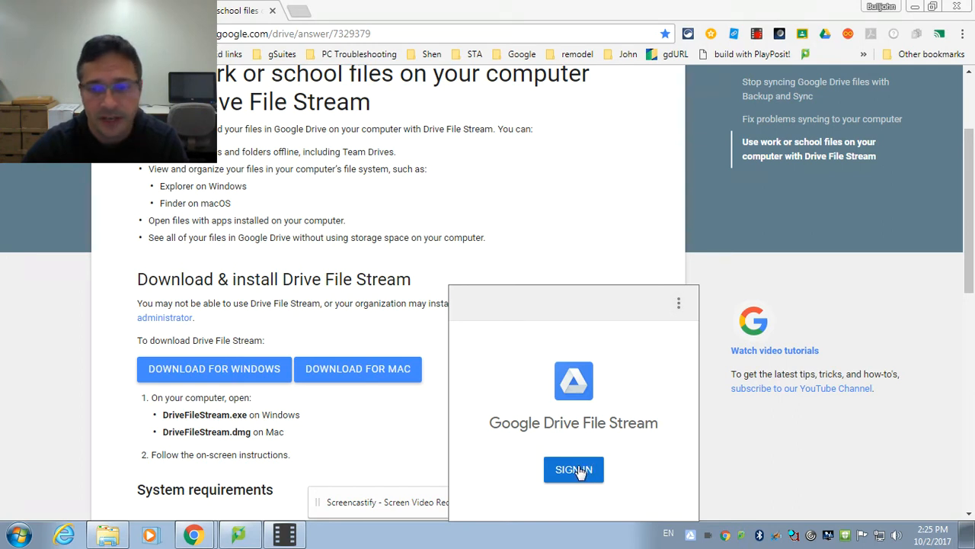
{"action": "left_click", "coordinate": [573, 469]}
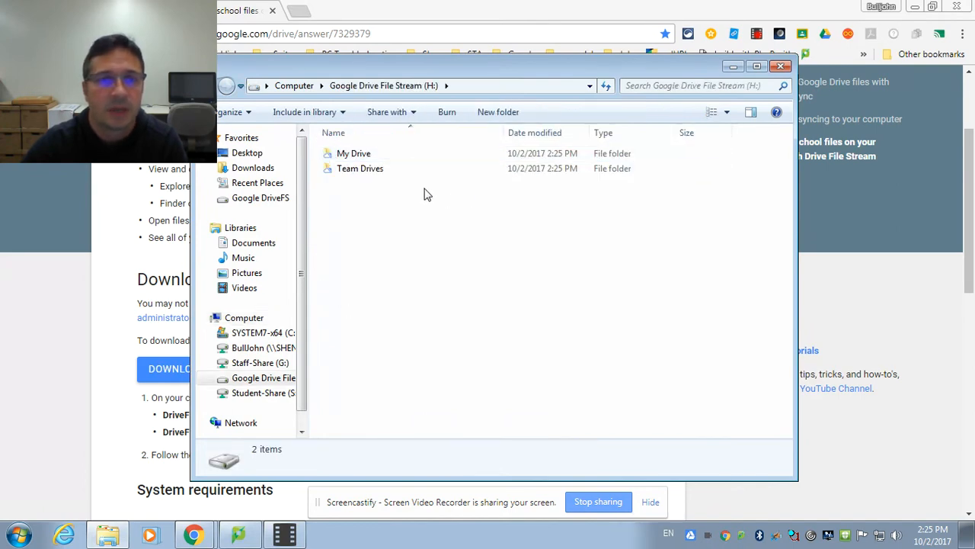
Step: Open the My Drive folder on Google Drive File Stream (H:) in Explorer
{"action": "double_click", "coordinate": [354, 153]}
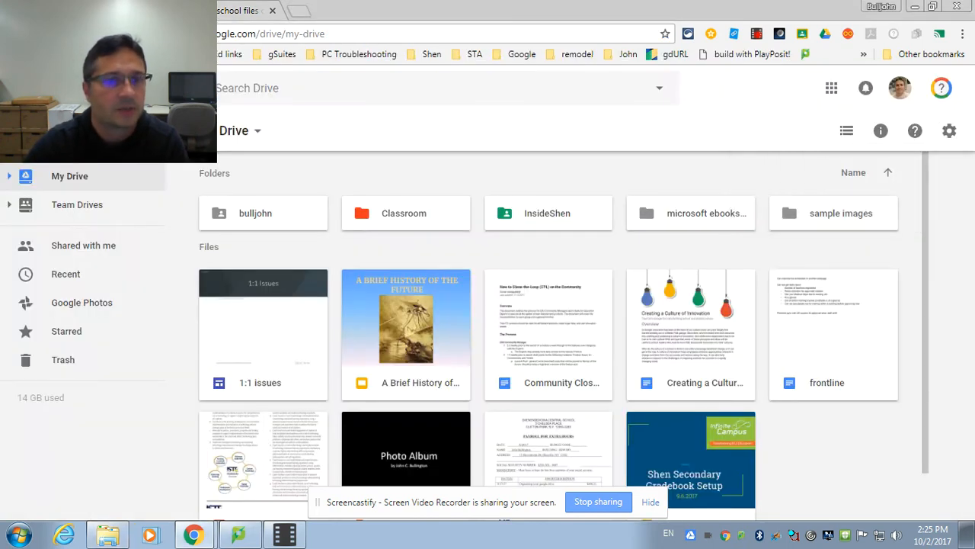
{"action": "scroll", "scroll_direction": "down", "scroll_amount": 3}
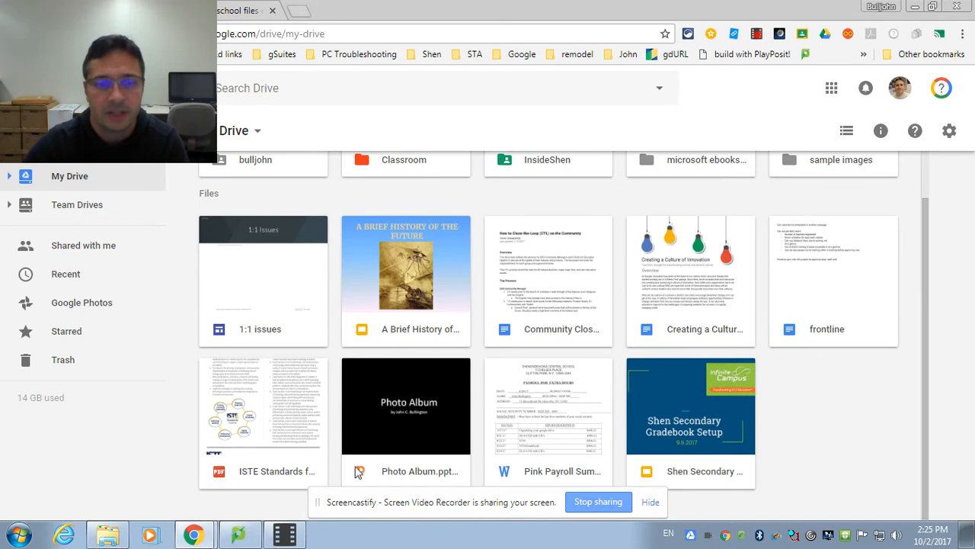
{"action": "mouse_move", "coordinate": [548, 452]}
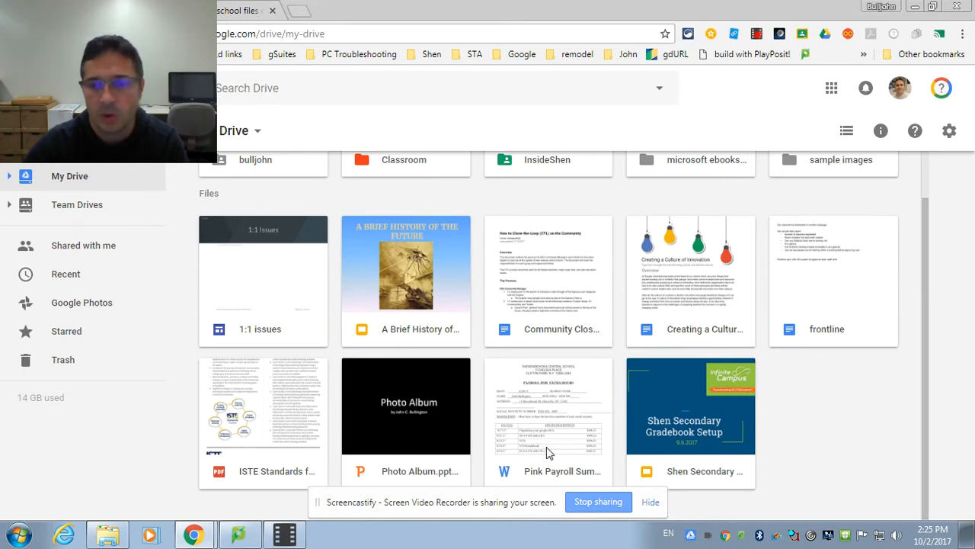
{"action": "mouse_move", "coordinate": [394, 398]}
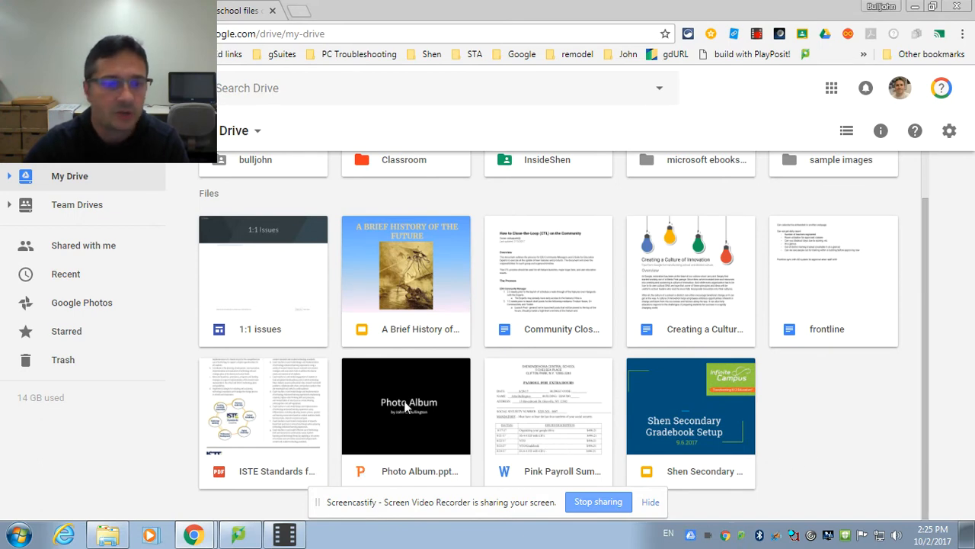
{"action": "double_click", "coordinate": [405, 406]}
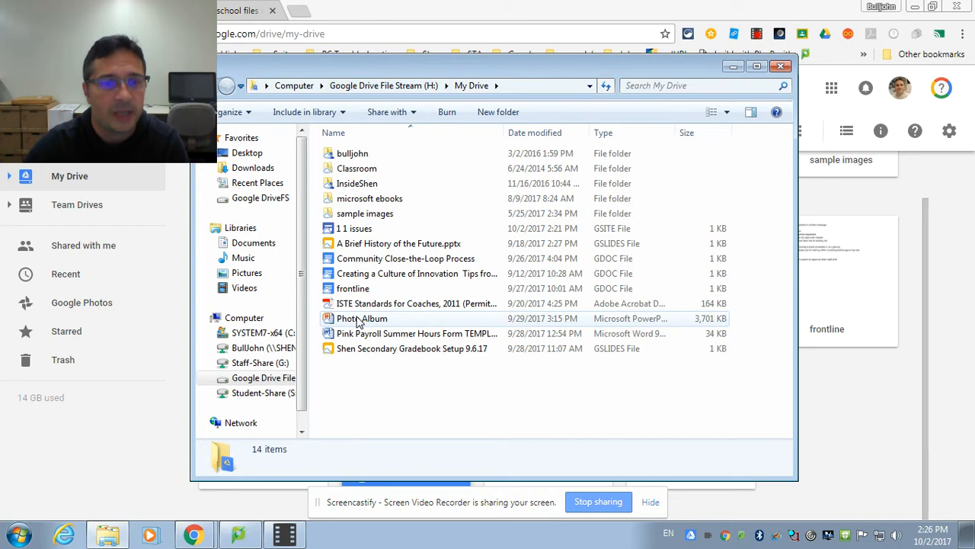
Step: Open the Photo Album presentation from H:\My Drive in PowerPoint
{"action": "left_click", "coordinate": [361, 318]}
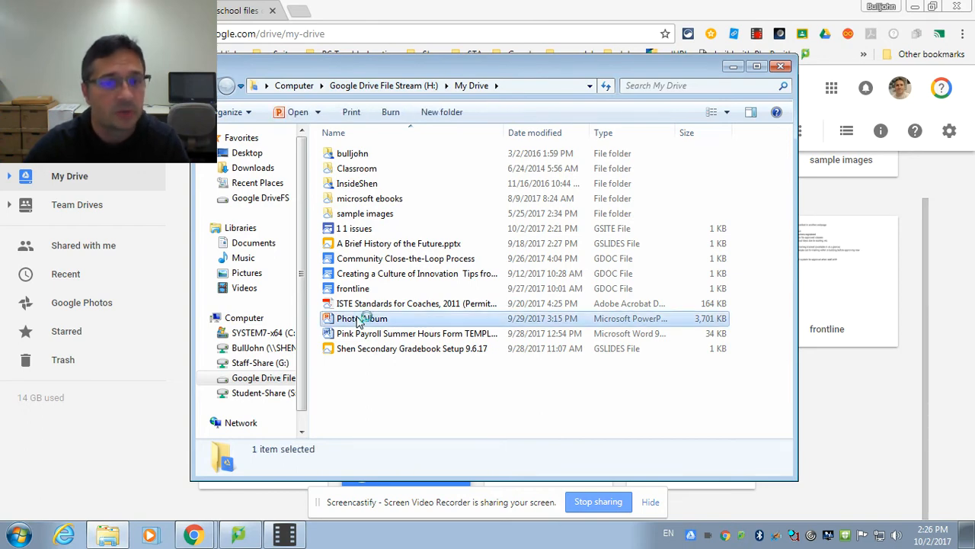
{"action": "double_click", "coordinate": [358, 317]}
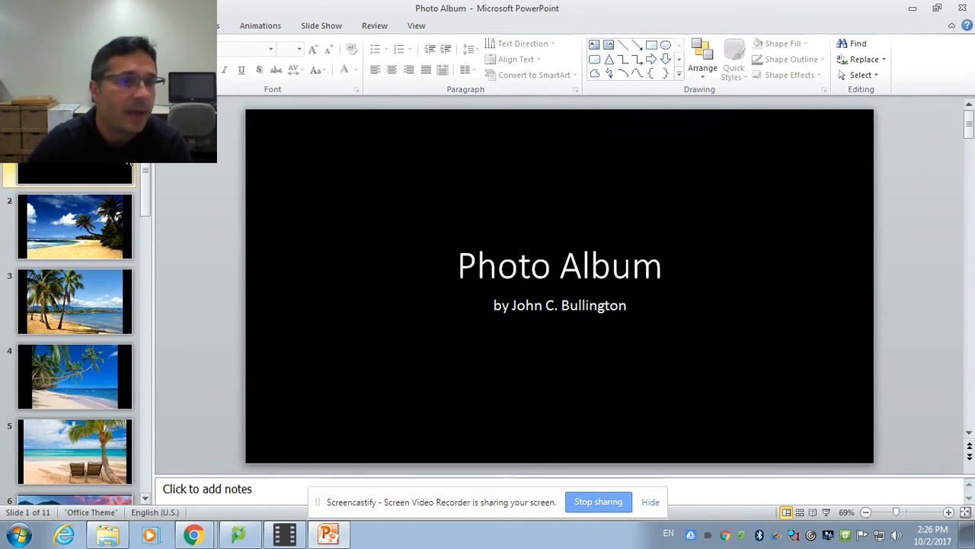
Step: Open the Save As window for the Photo Album presentation from the File tab
{"action": "left_click", "coordinate": [74, 226]}
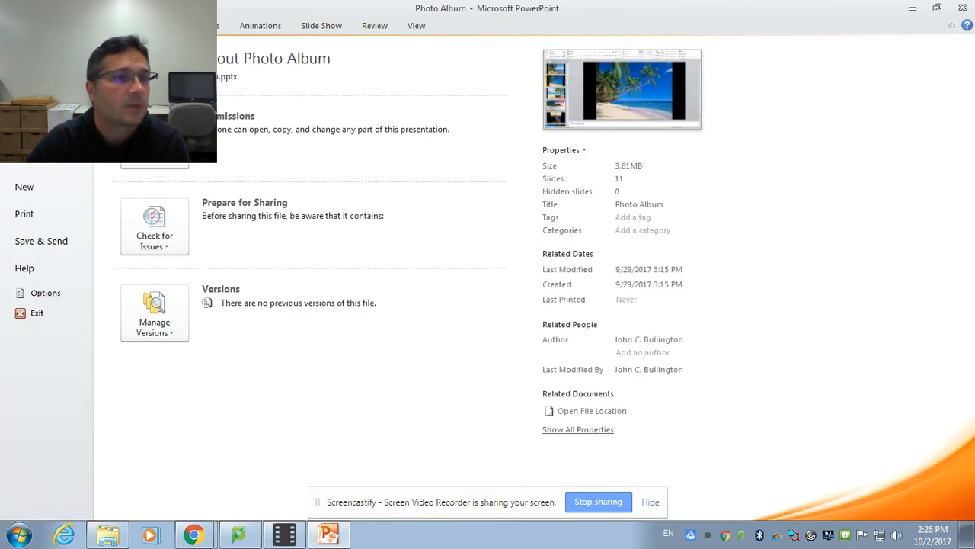
{"action": "key", "text": "Escape"}
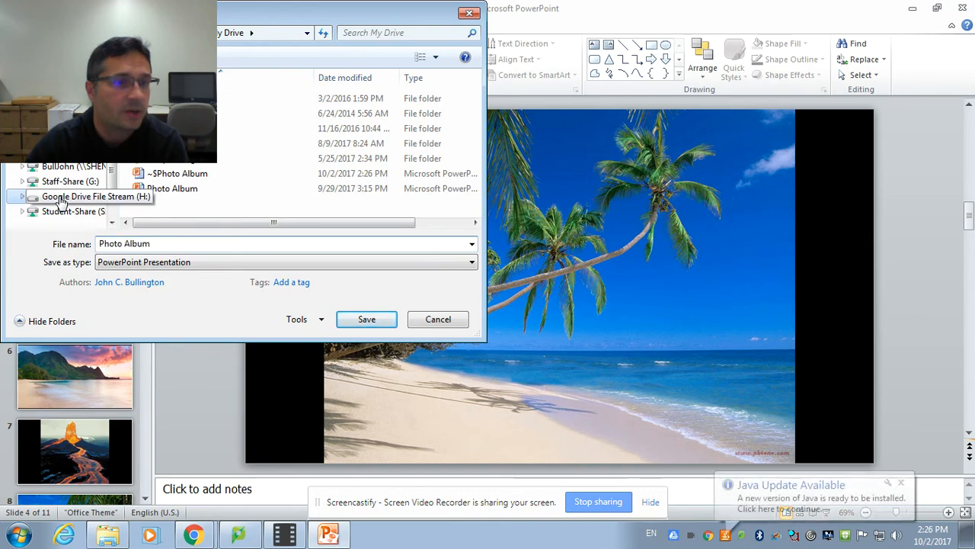
Step: Save as 'Photo Album new' into My Drive on H, dismissing the incorrect function error
{"action": "left_click", "coordinate": [74, 195]}
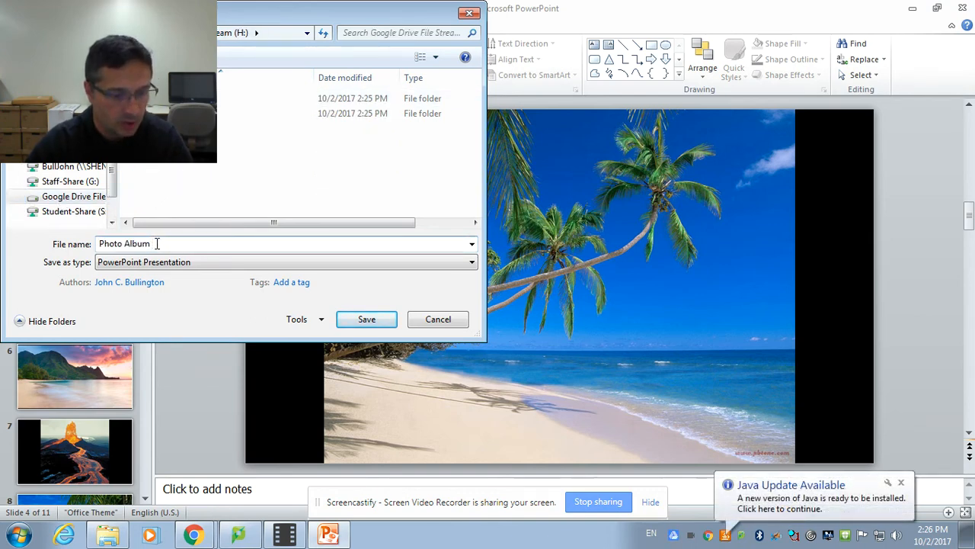
{"action": "type", "text": "new"}
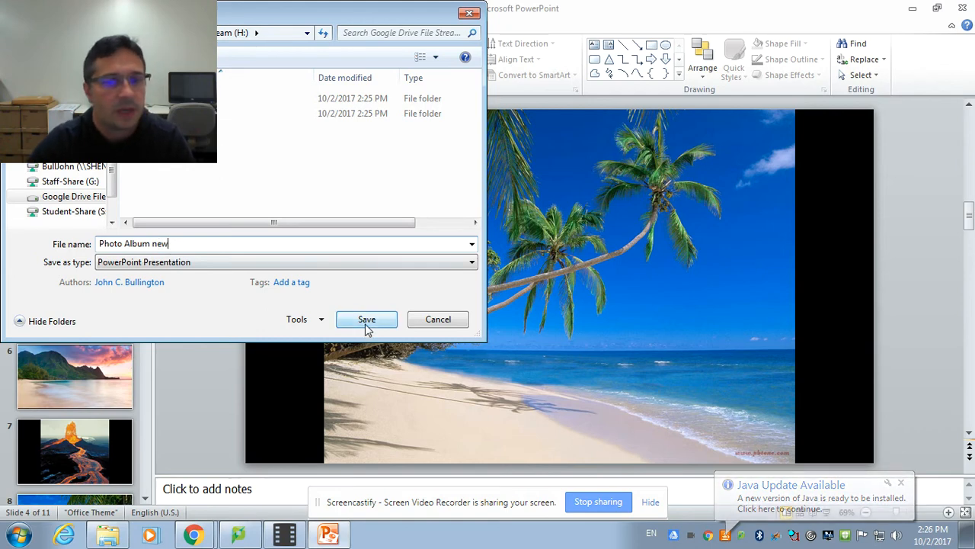
{"action": "left_click", "coordinate": [366, 319]}
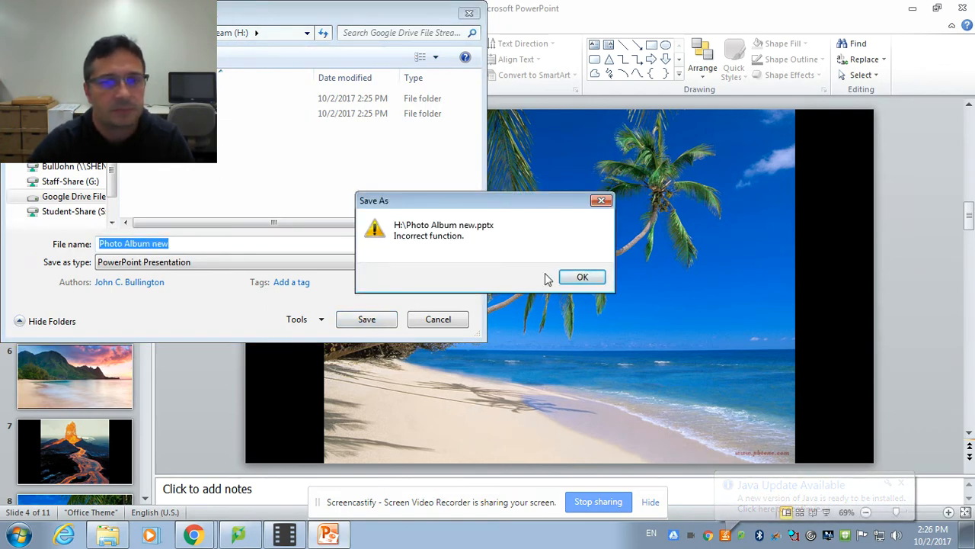
{"action": "left_click", "coordinate": [582, 277]}
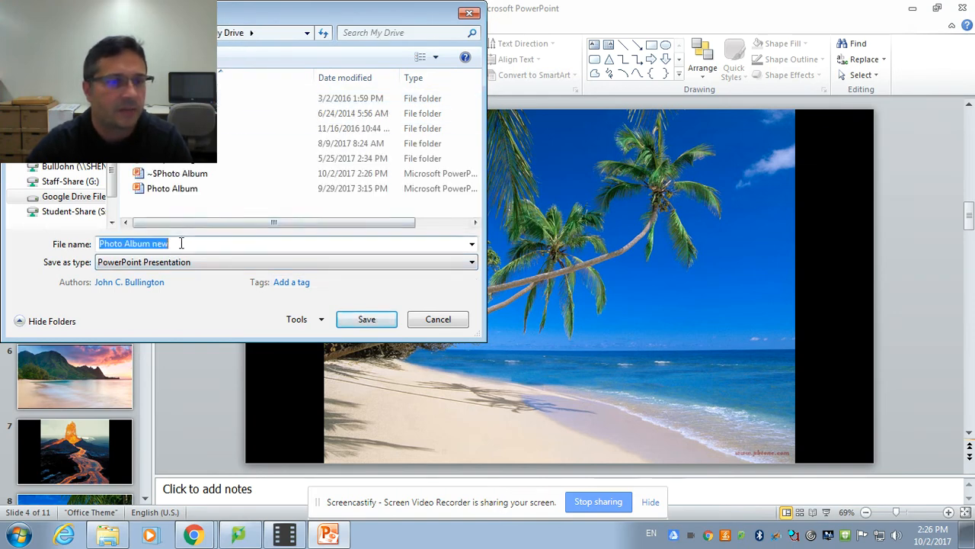
{"action": "left_click", "coordinate": [366, 319]}
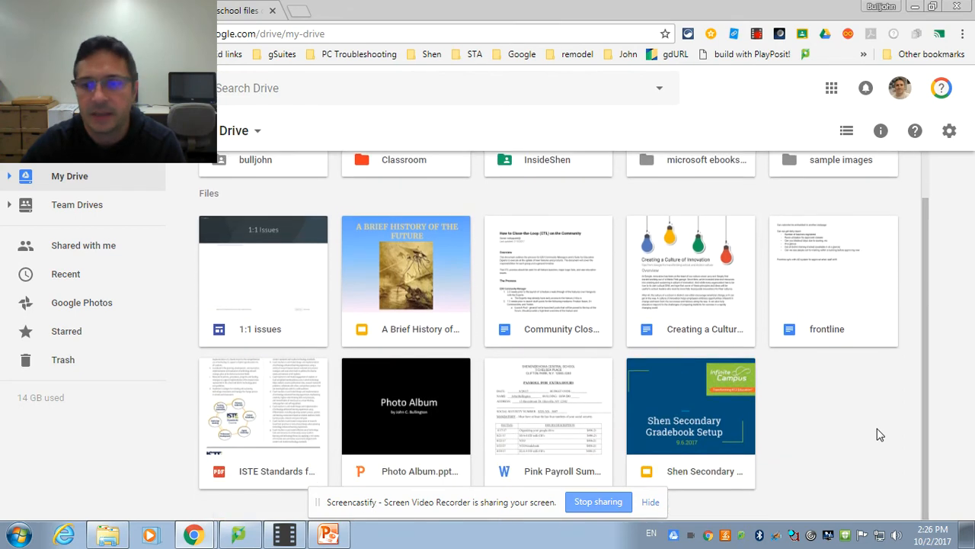
{"action": "mouse_move", "coordinate": [439, 430]}
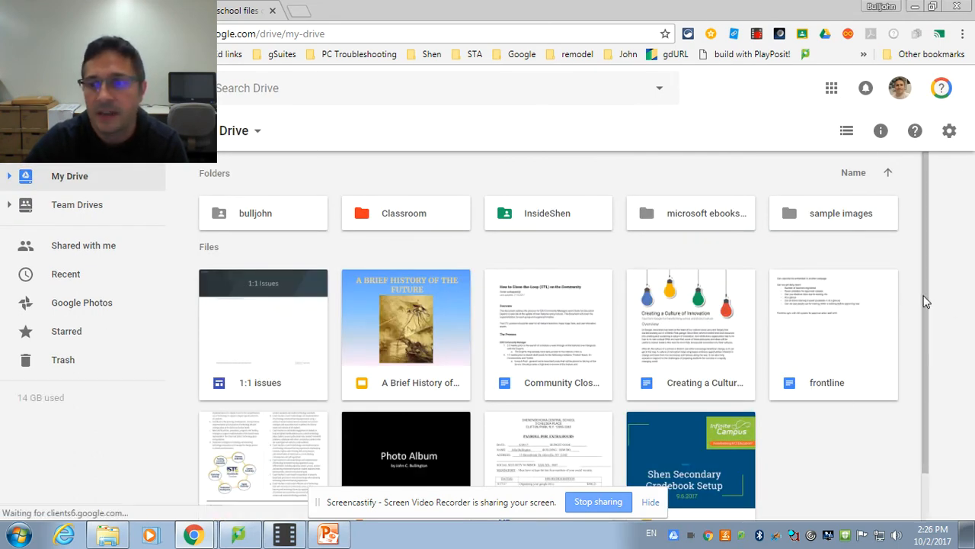
Step: Scroll the reloaded My Drive page in Chrome to look for the saved presentation
{"action": "scroll", "scroll_direction": "down", "scroll_amount": 3}
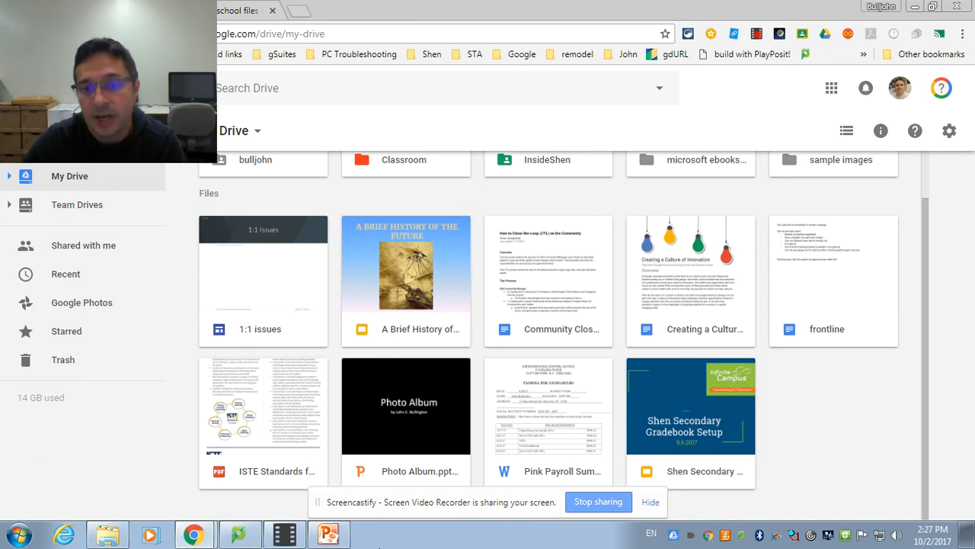
{"action": "mouse_move", "coordinate": [862, 365]}
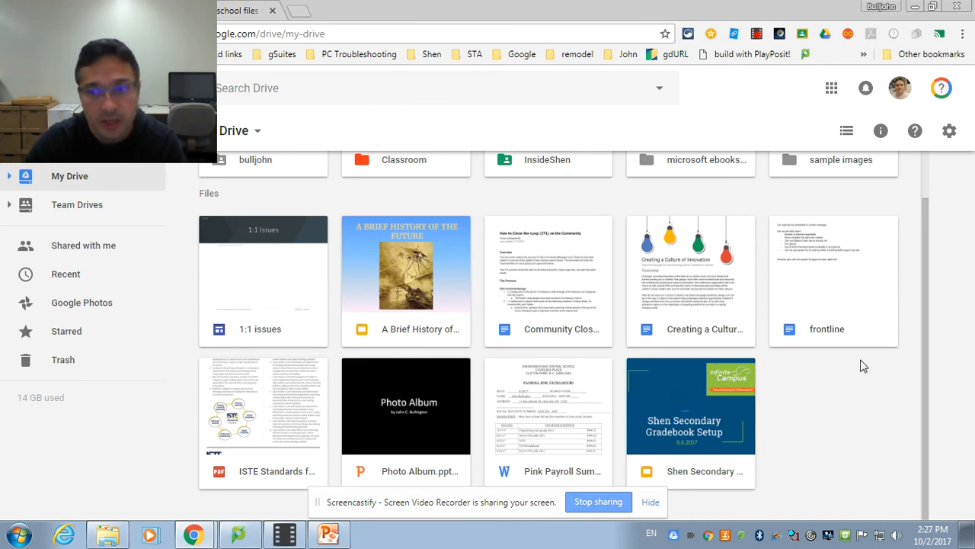
{"action": "mouse_move", "coordinate": [837, 463]}
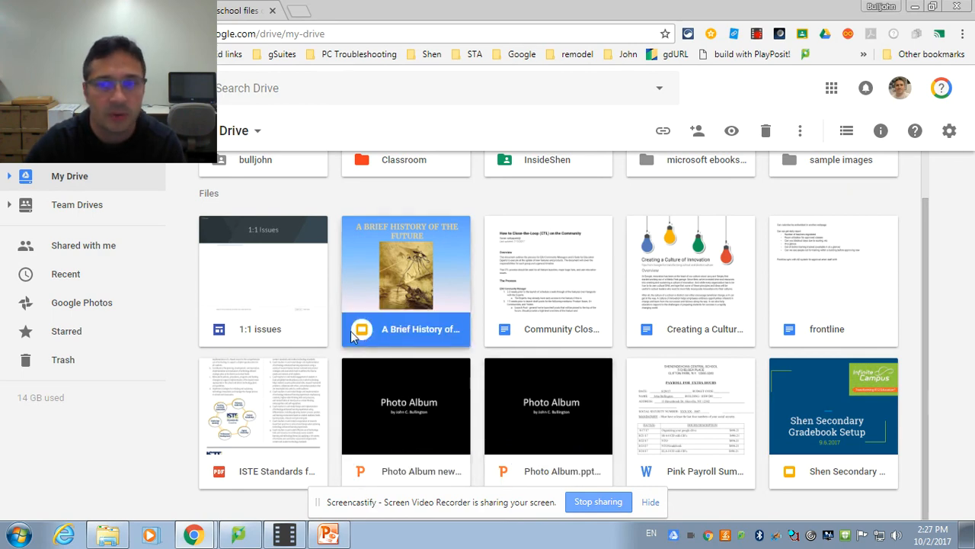
{"action": "mouse_move", "coordinate": [434, 387]}
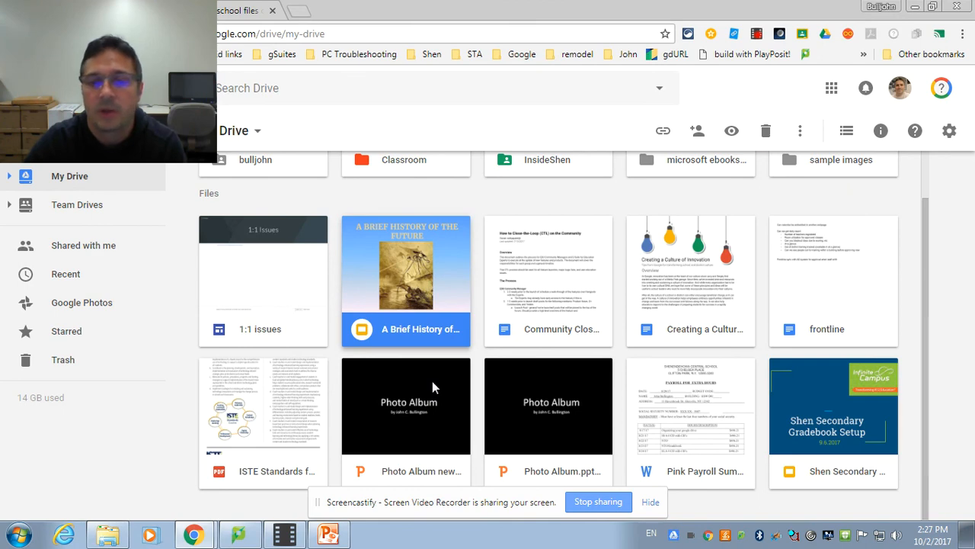
{"action": "mouse_move", "coordinate": [455, 304]}
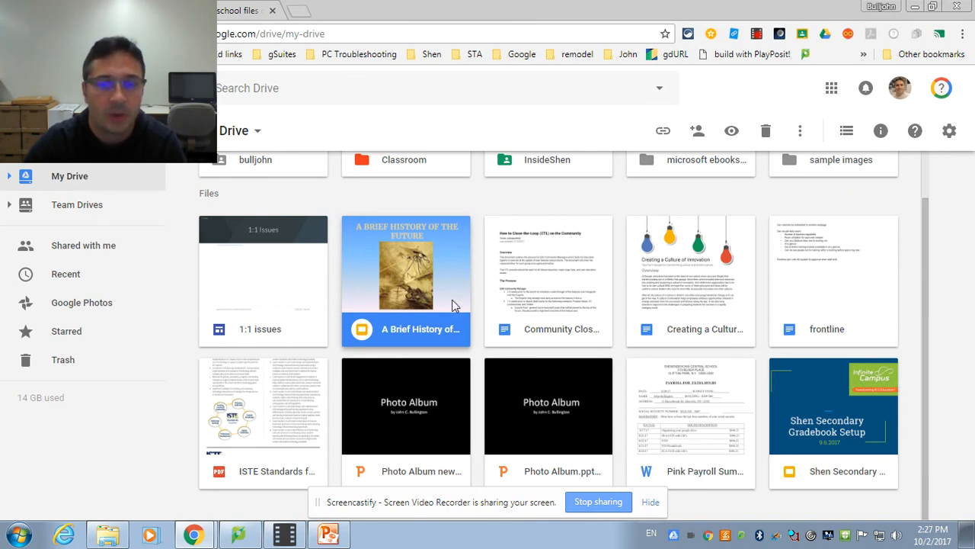
{"action": "mouse_move", "coordinate": [497, 356]}
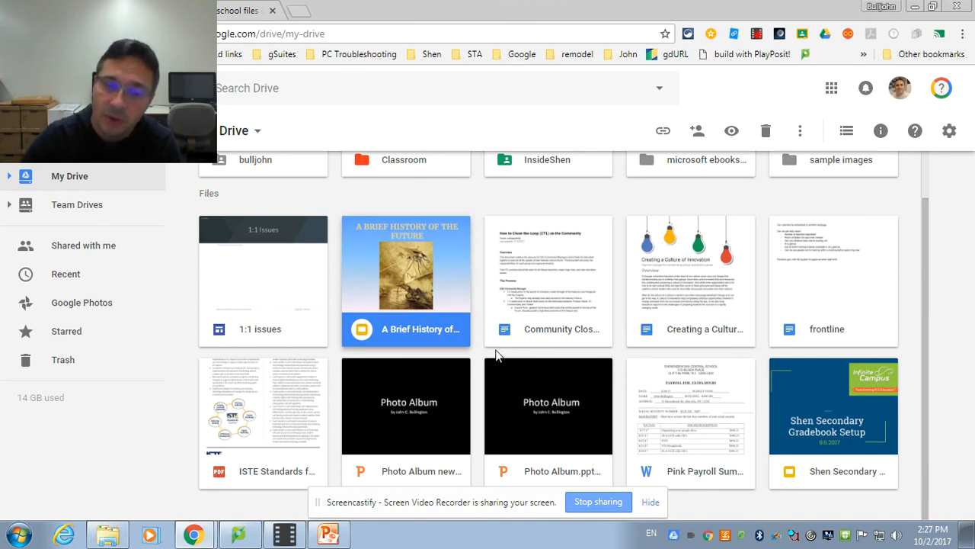
{"action": "mouse_move", "coordinate": [512, 432]}
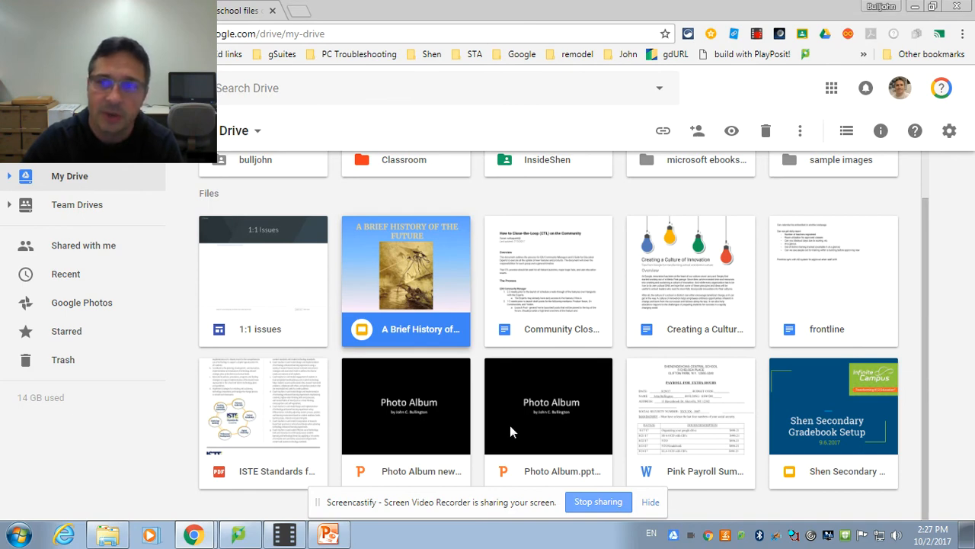
{"action": "mouse_move", "coordinate": [598, 502]}
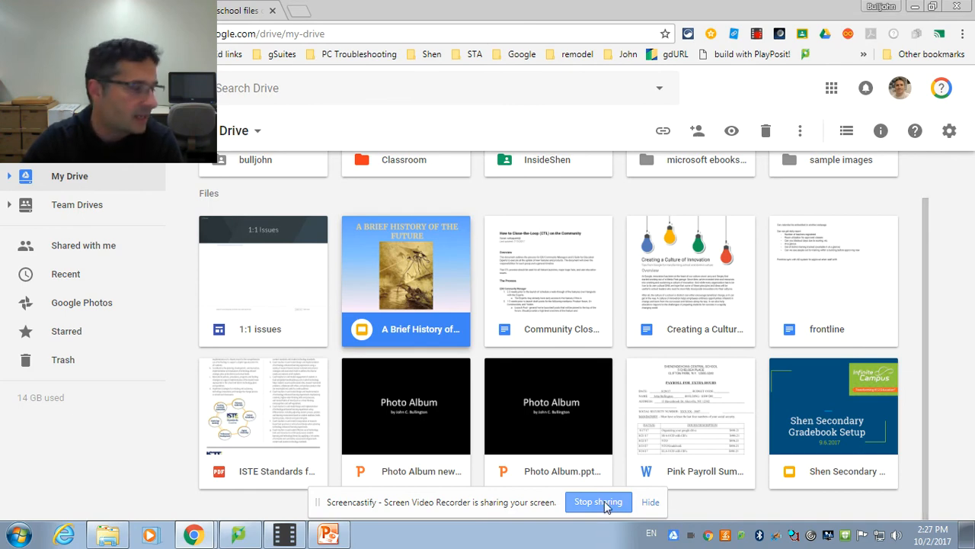